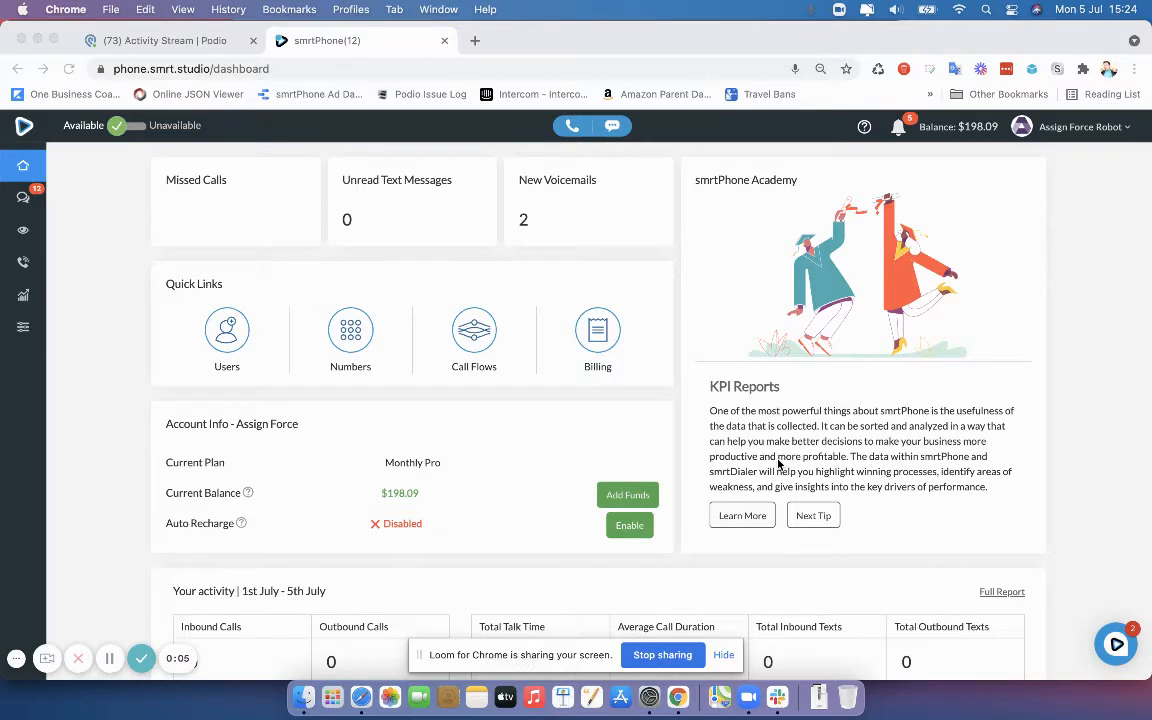
Step: Advance the Academy tips from KPI Reports through Call Monitoring to Warm Transfer
left_click(812, 514)
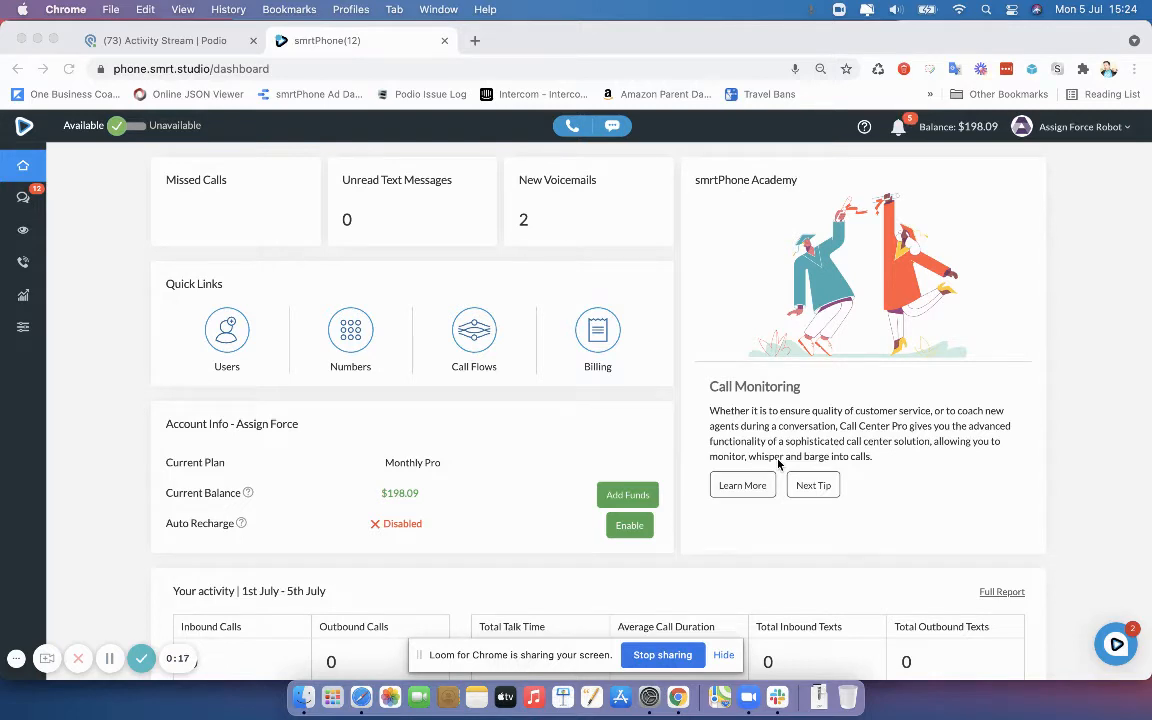
left_click(812, 486)
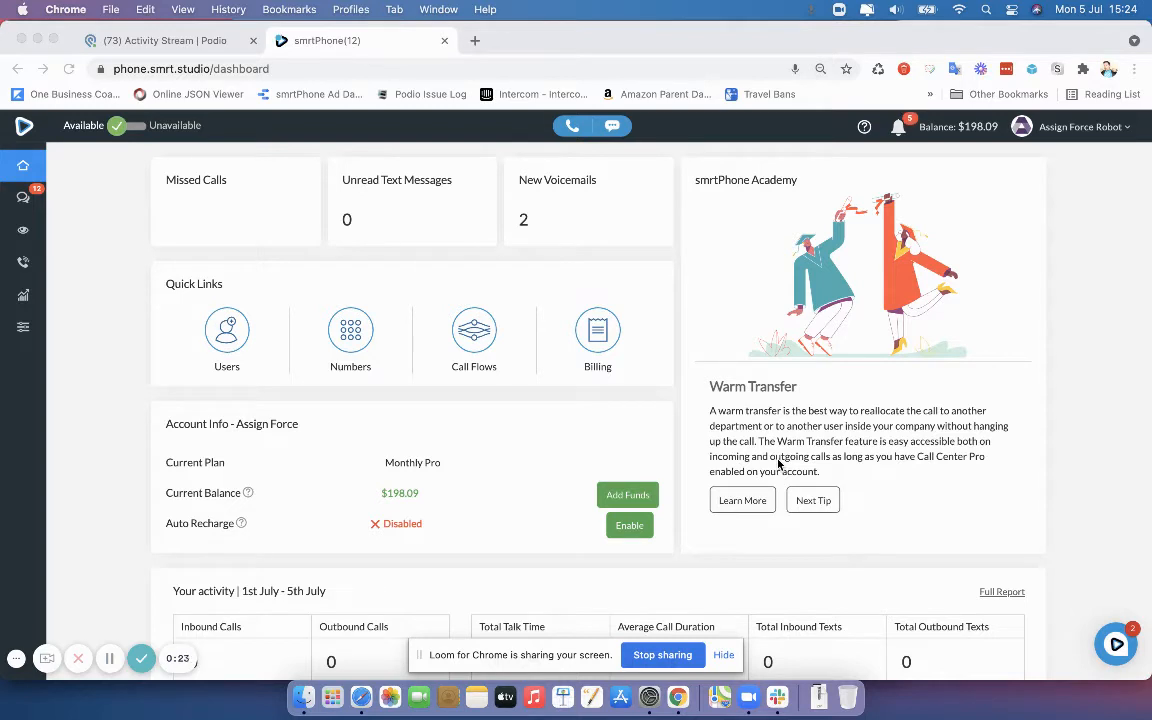
mouse_move(944, 486)
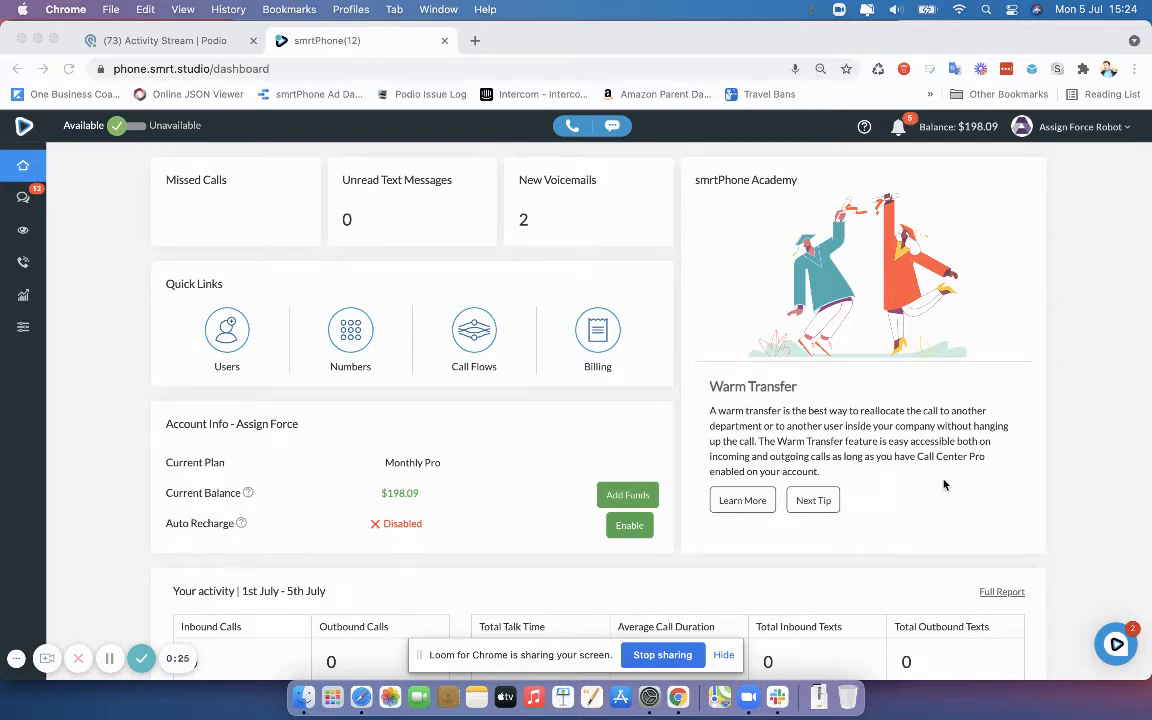
Step: Reach the Click to Call card and go to the Chrome Dialer's Web Store listing
scroll("down", 3)
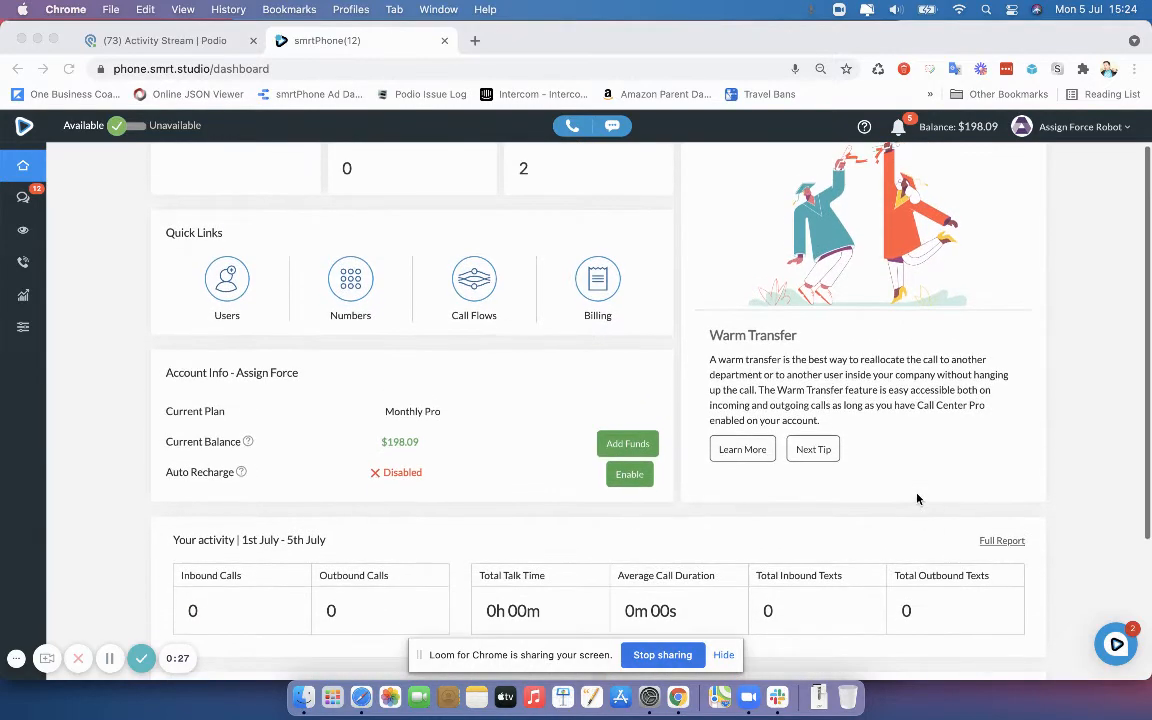
scroll("down", 3)
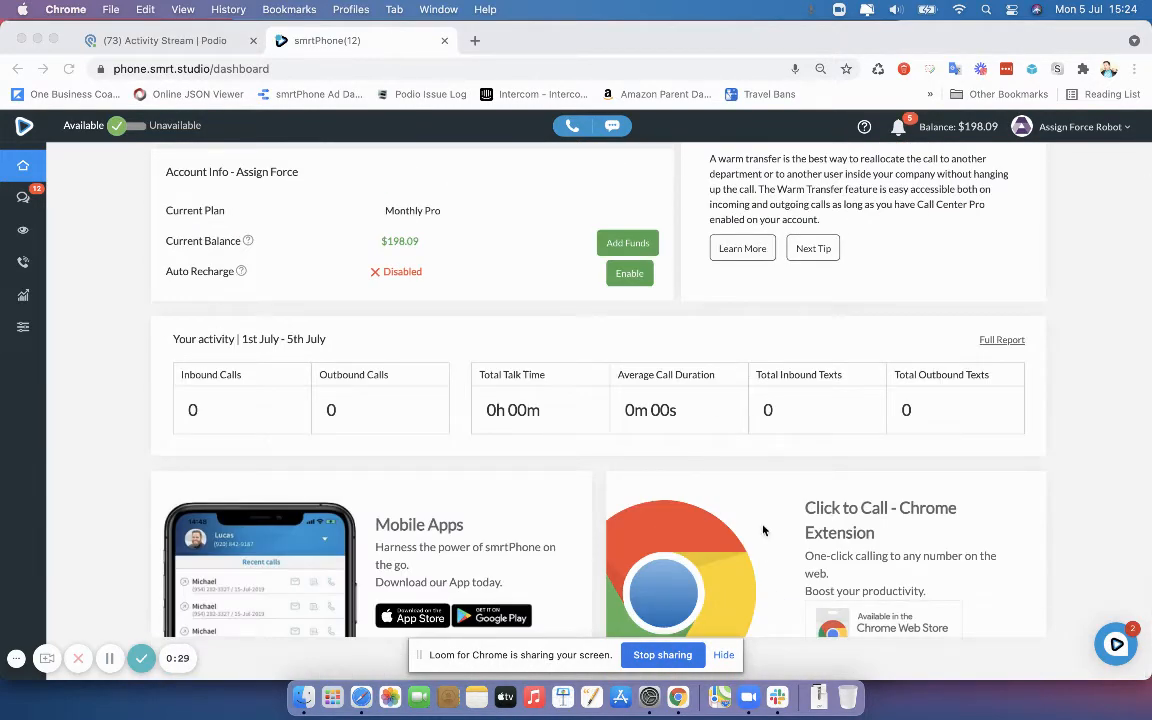
left_click(812, 248)
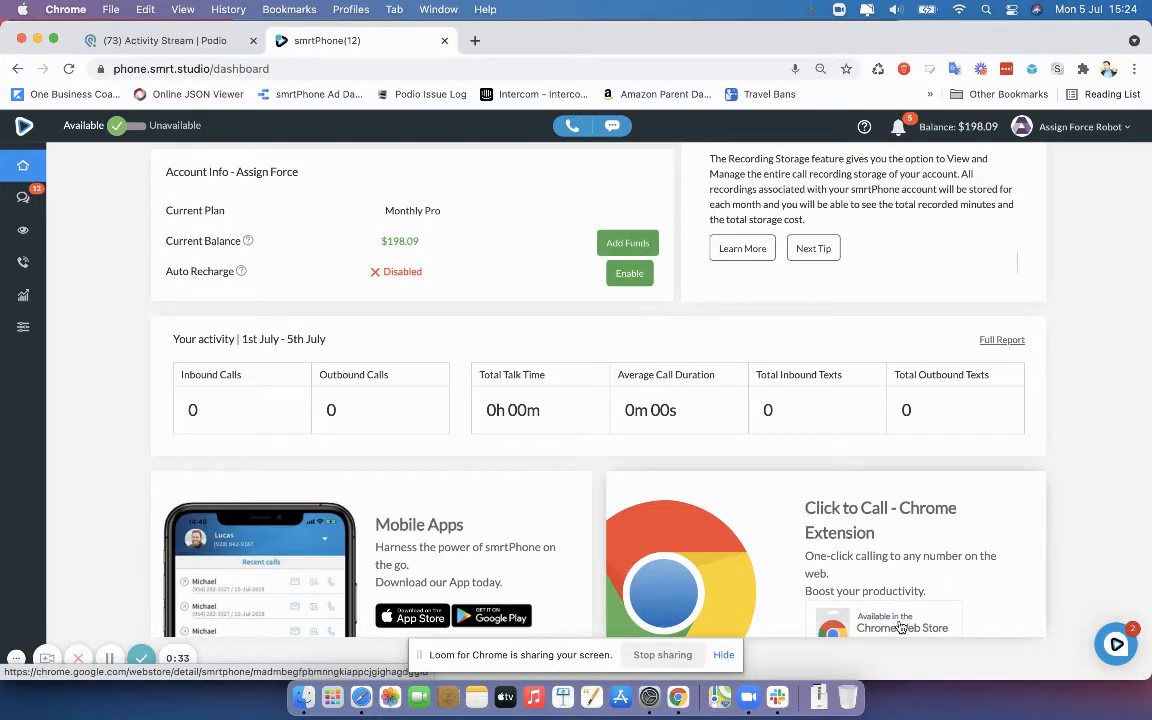
left_click(900, 628)
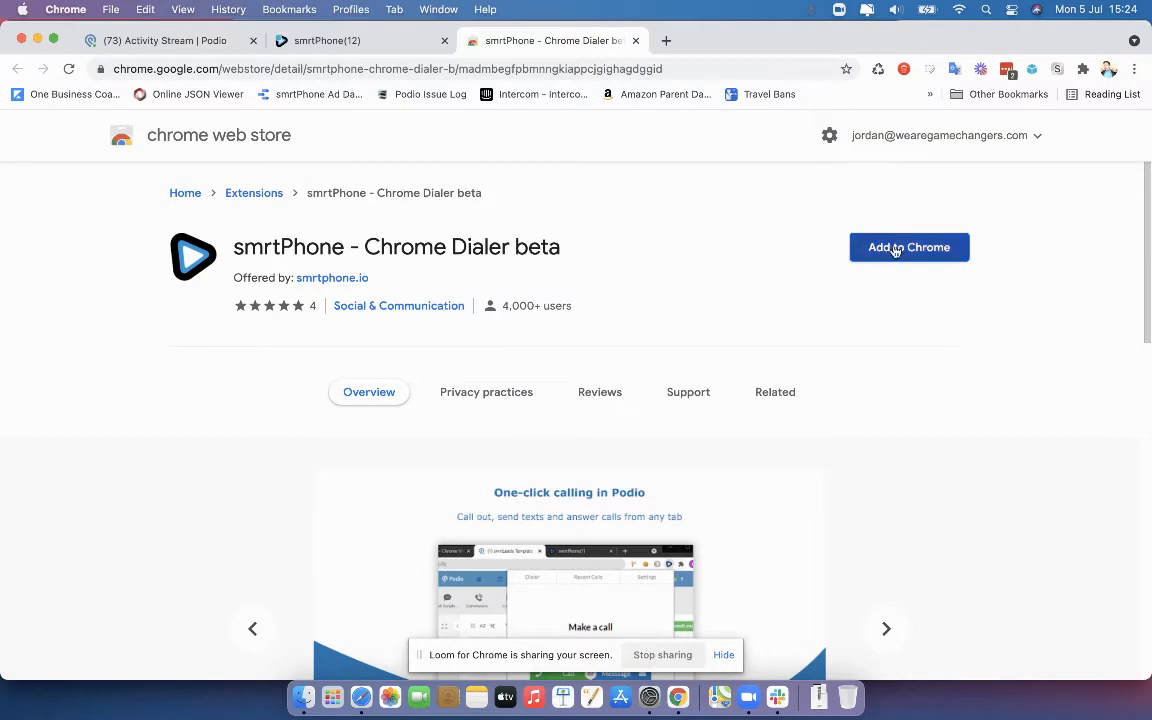
Step: Add the smrtPhone Chrome Dialer extension to Chrome and confirm the install
left_click(908, 248)
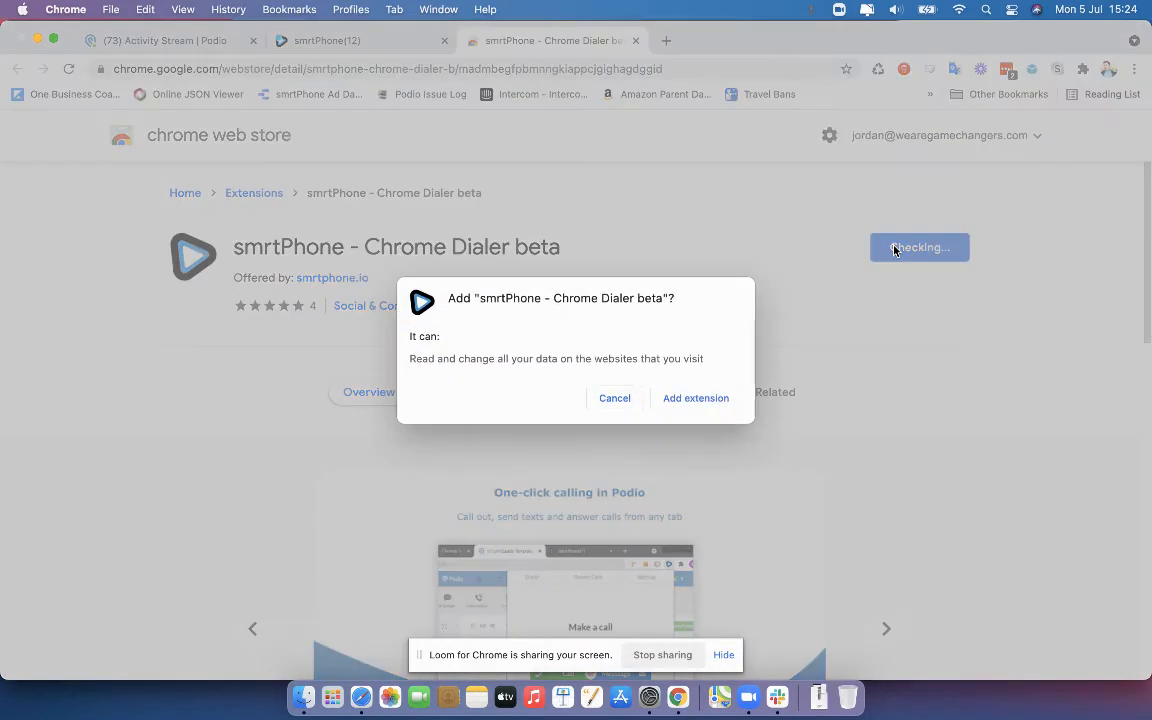
left_click(696, 398)
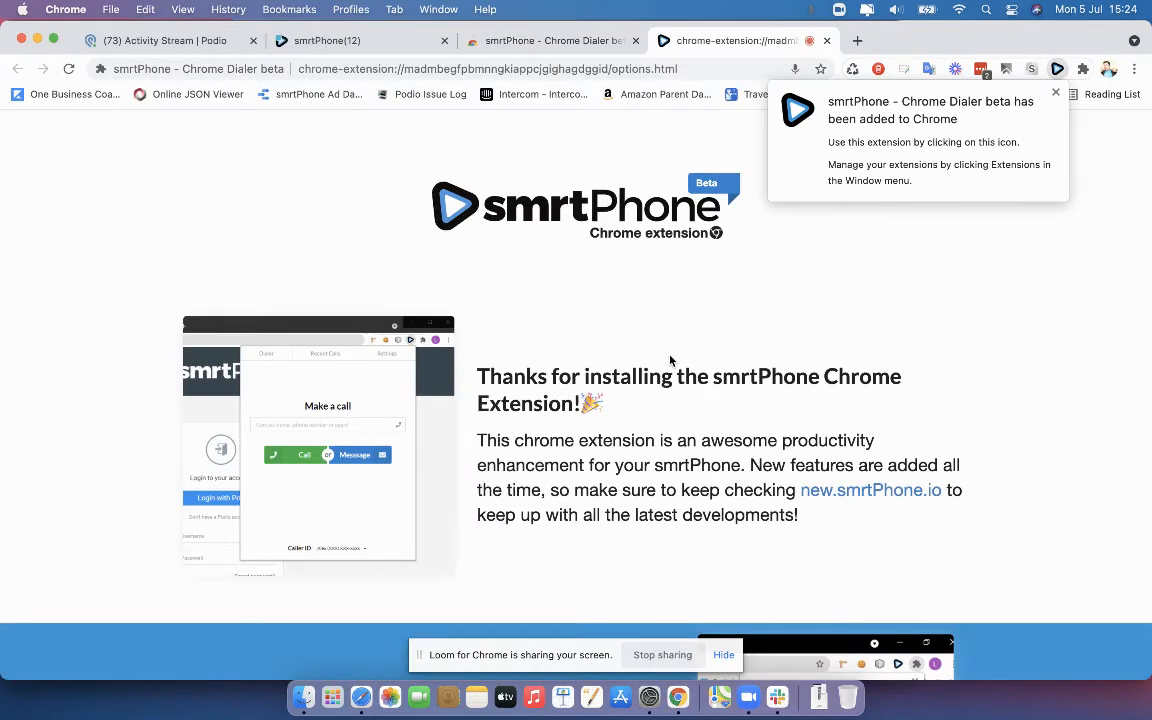
mouse_move(362, 404)
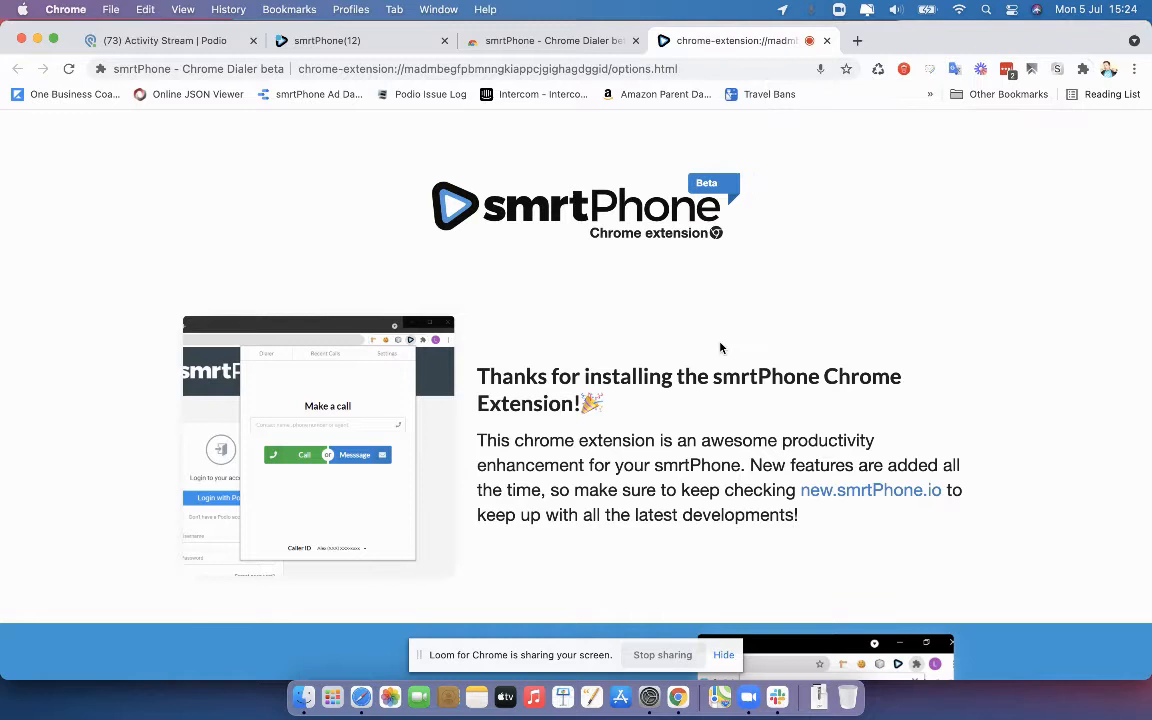
mouse_move(864, 84)
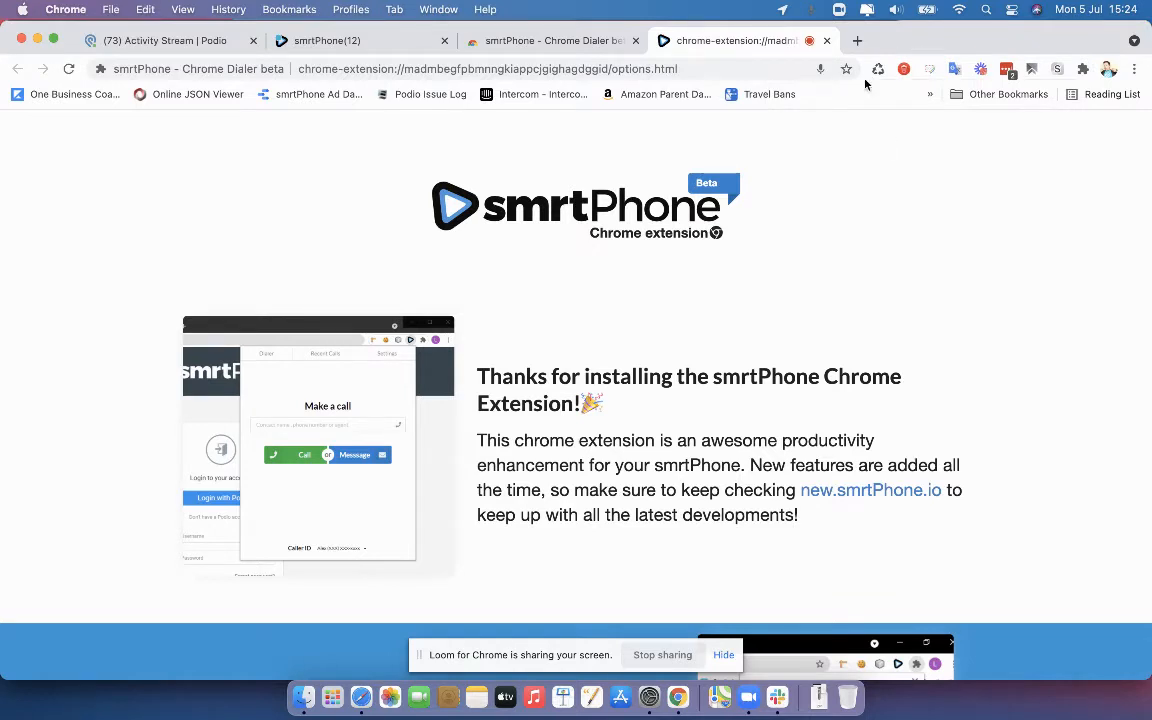
mouse_move(856, 320)
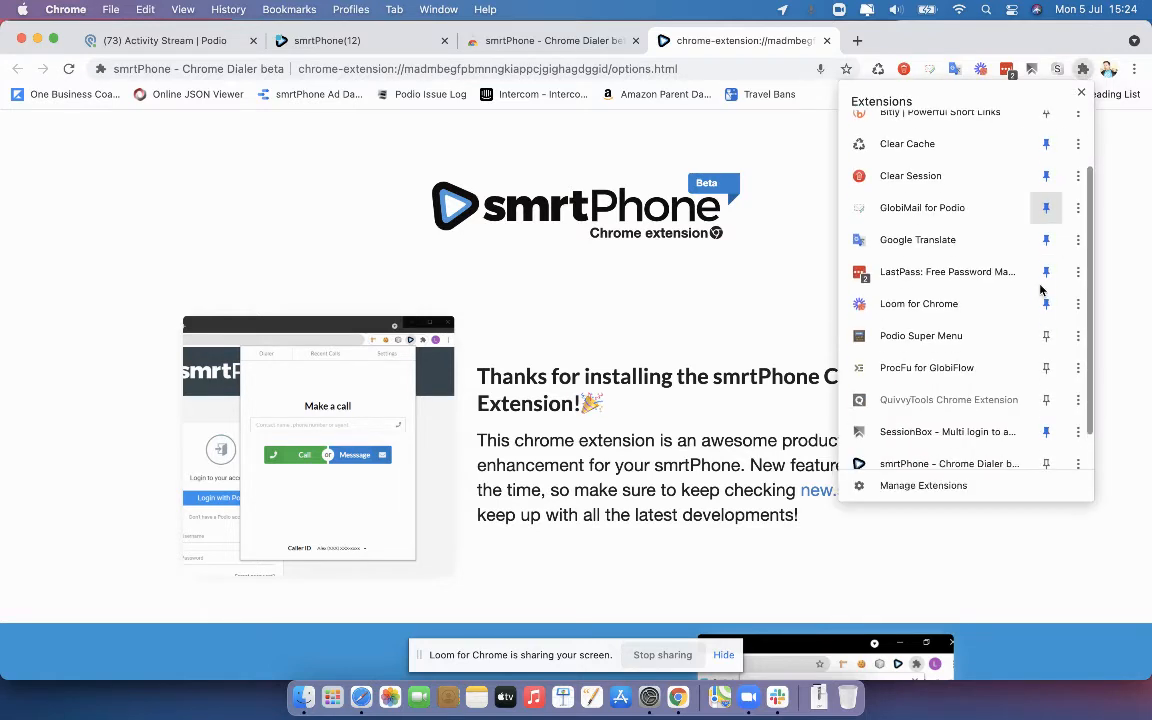
Step: Scroll the Extensions list to locate smrtPhone - Chrome Dialer beta for pinning
scroll("down", 3)
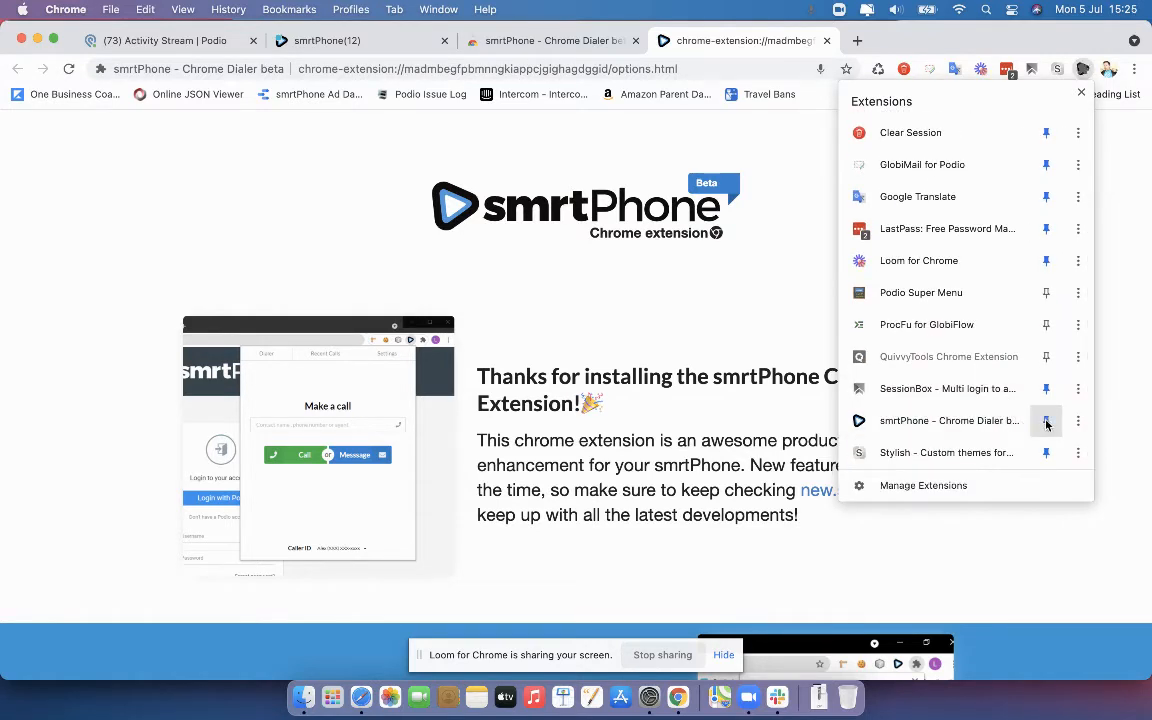
scroll("up", 3)
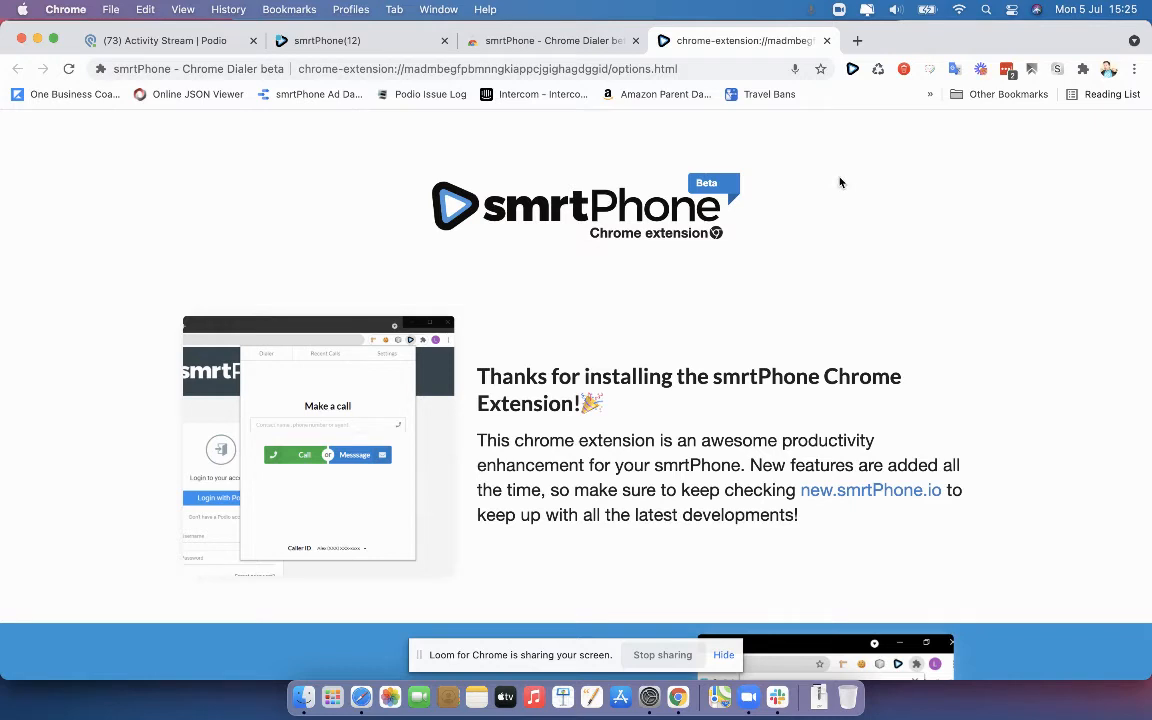
mouse_move(834, 284)
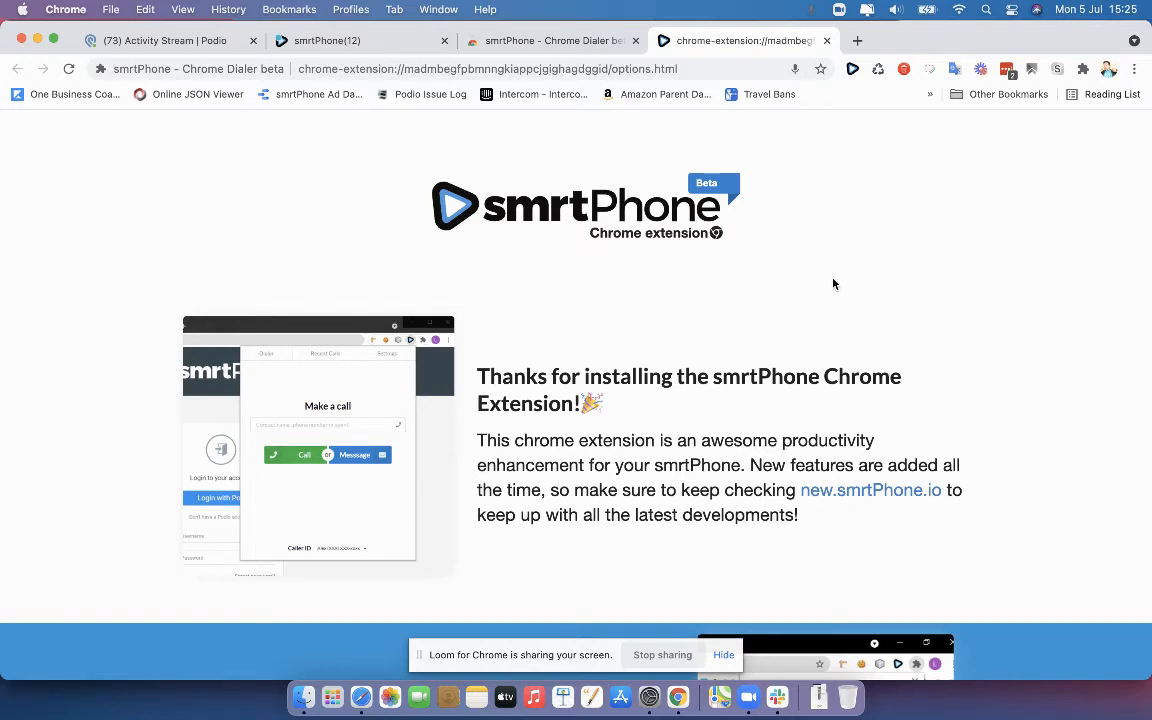
Step: Scroll the welcome page to the How to Use the Chrome Dialer and Hot tip sections
scroll("down", 3)
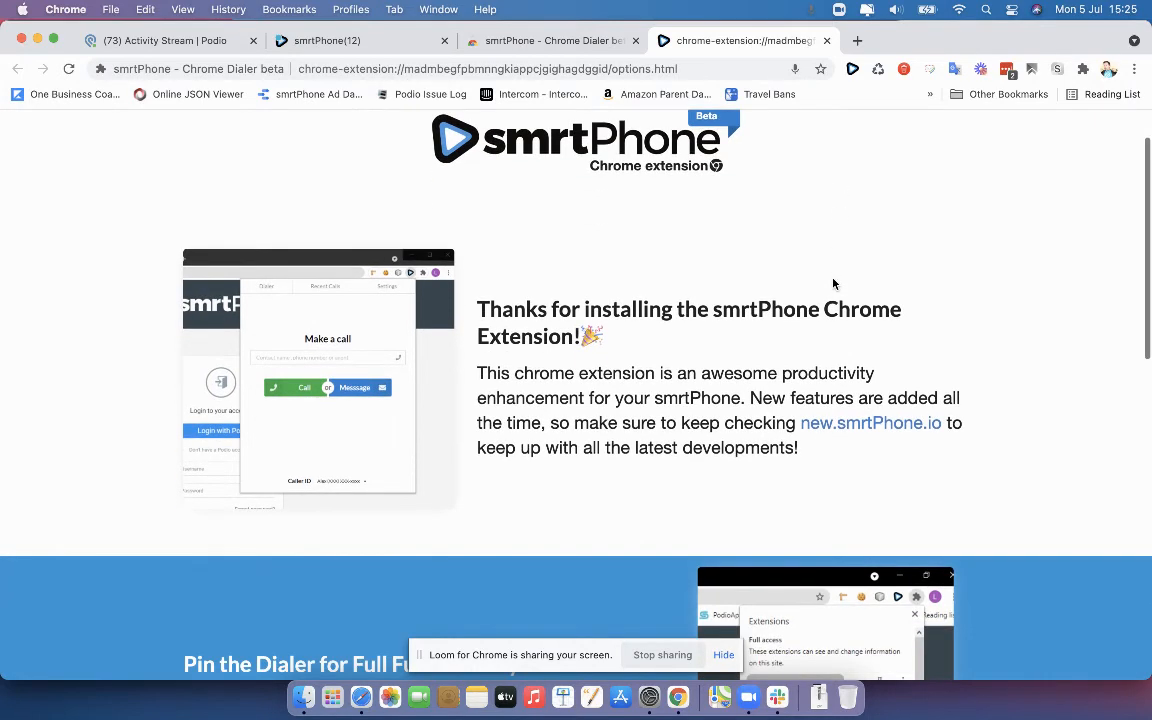
scroll("down", 3)
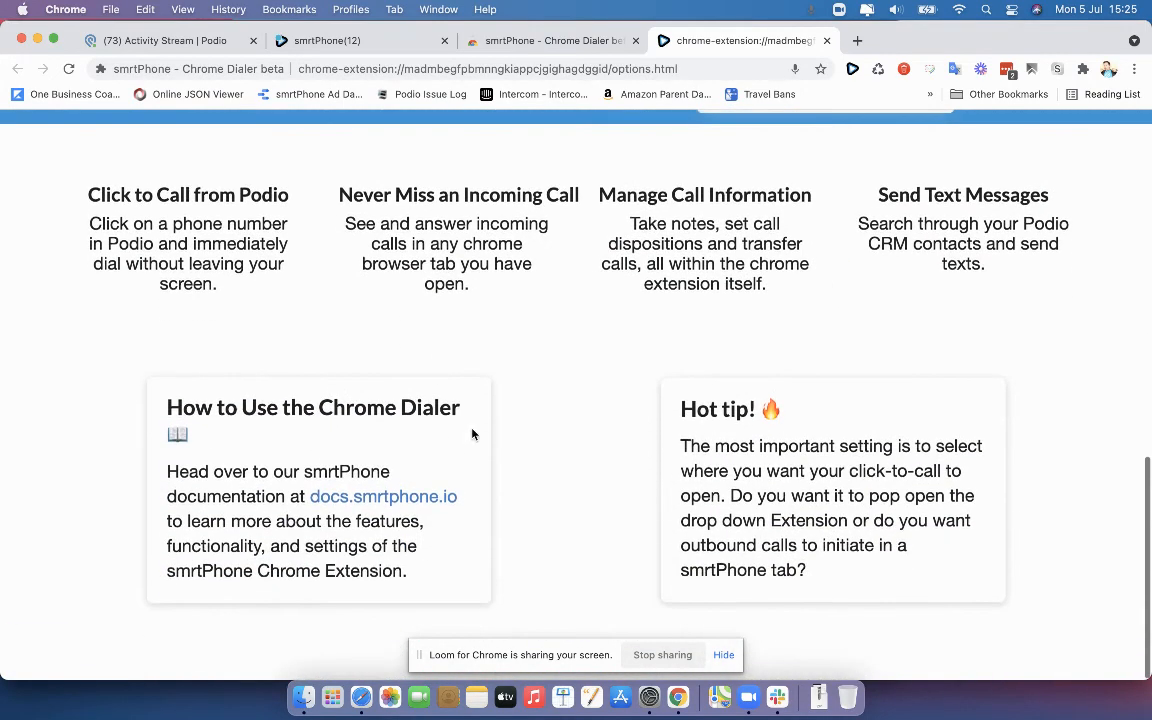
mouse_move(382, 496)
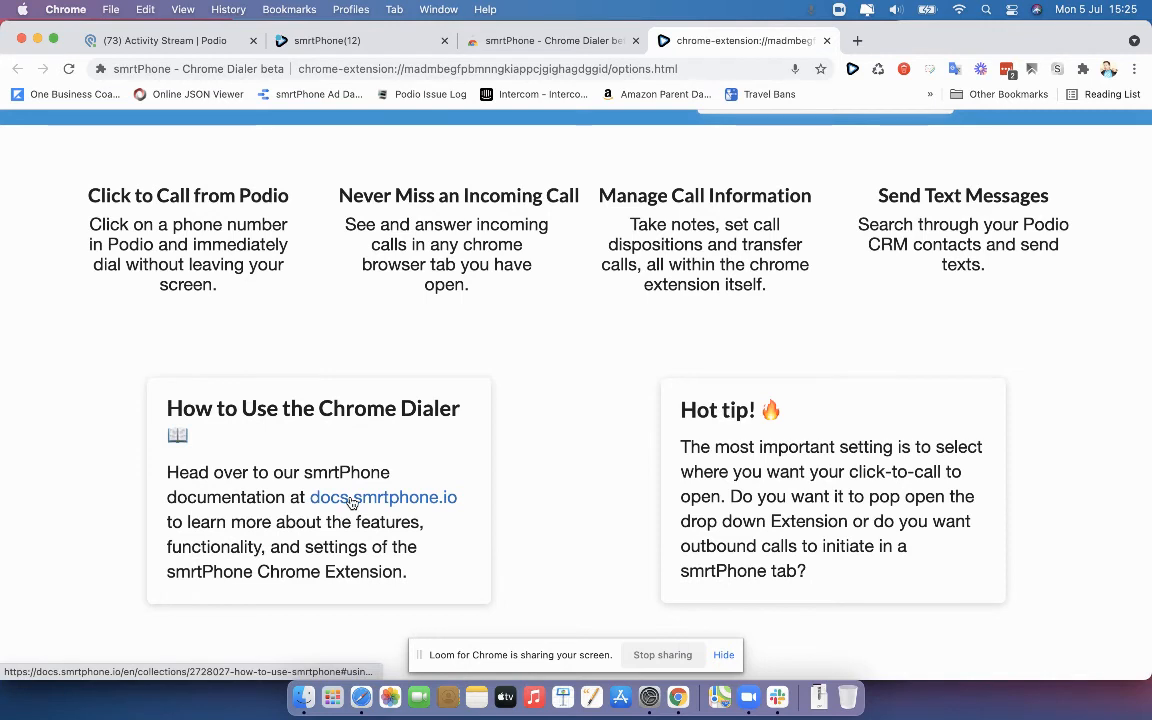